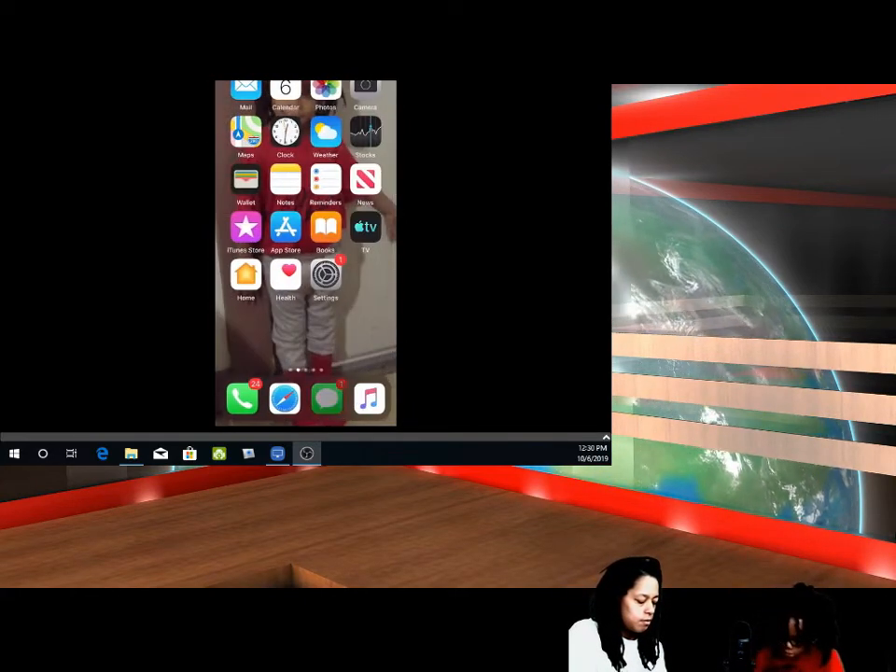
Start a new message in Messages and reveal the New Memoji option in the sticker drawer.
{"action": "left_click", "coordinate": [325, 400]}
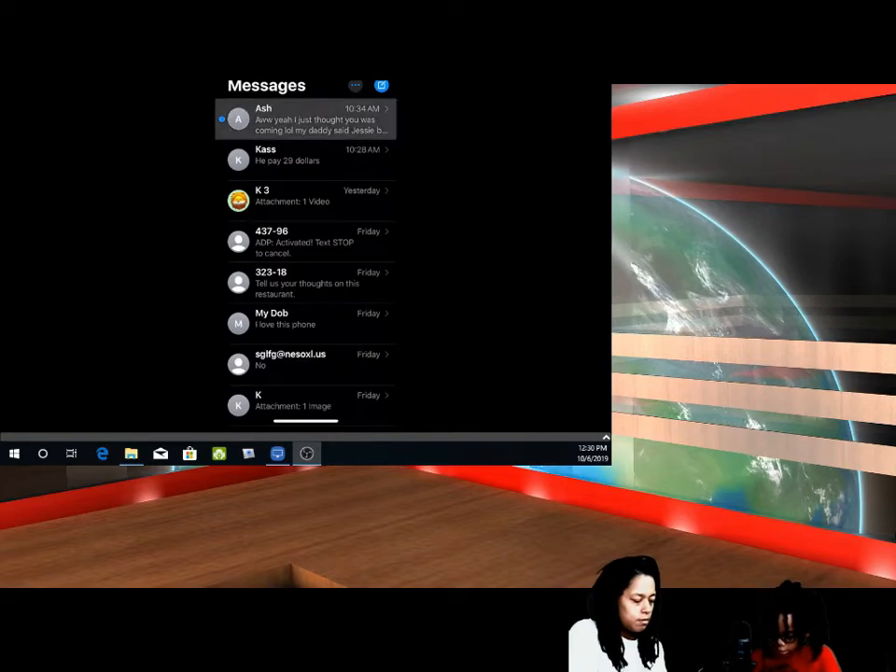
{"action": "left_click", "coordinate": [298, 120]}
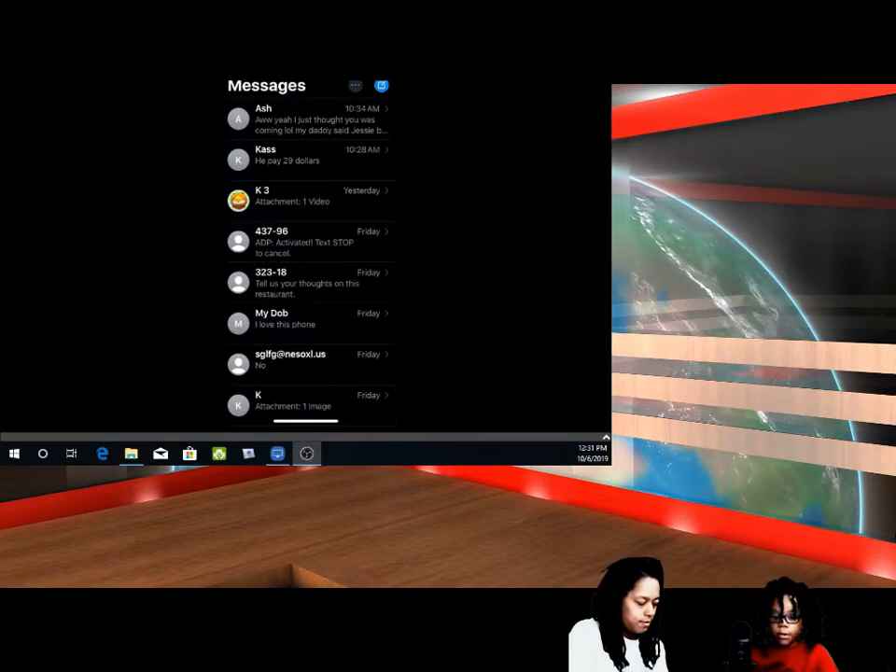
{"action": "left_click", "coordinate": [381, 86]}
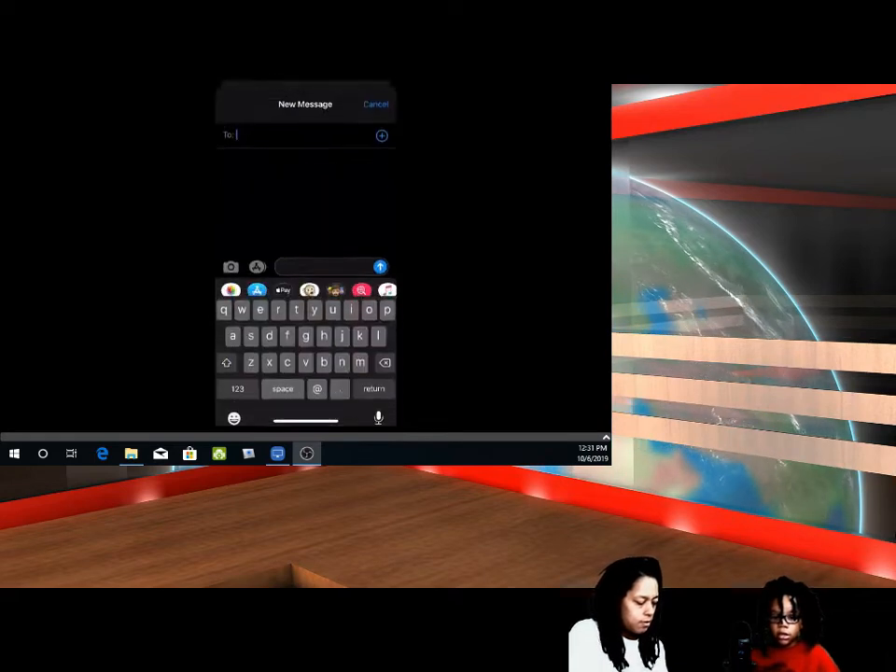
{"action": "left_click", "coordinate": [309, 275]}
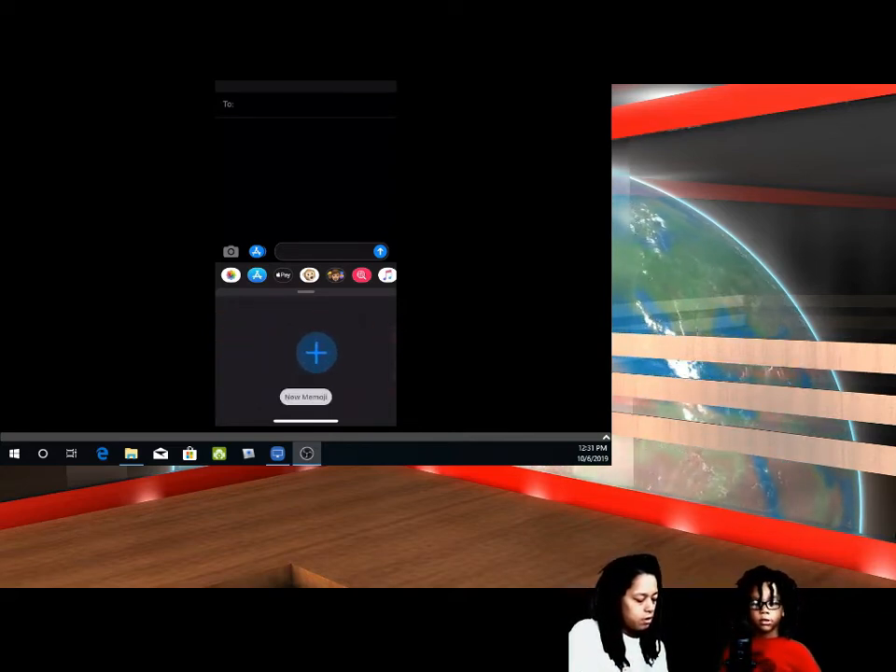
{"action": "left_click", "coordinate": [317, 353]}
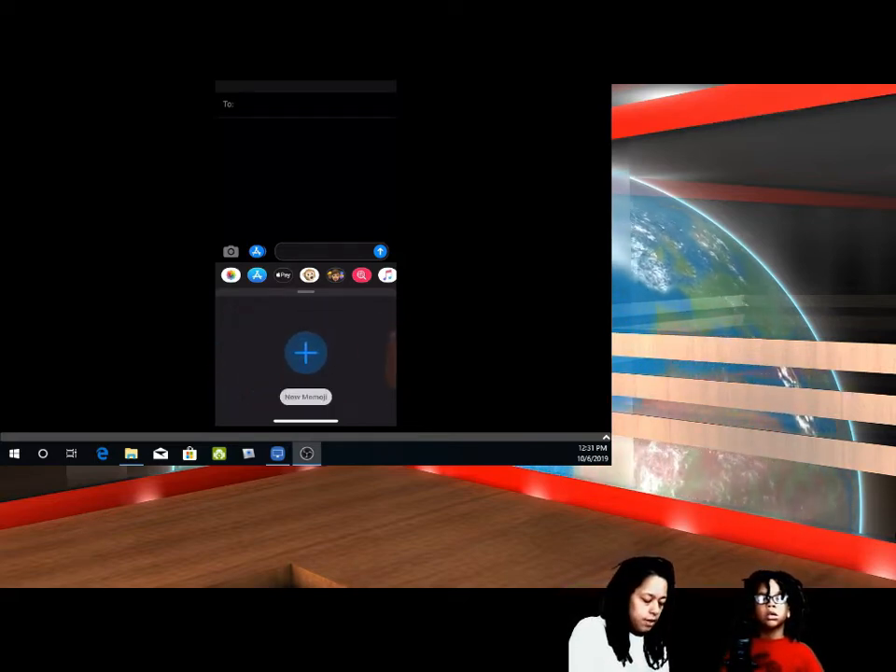
Begin a new Memoji and look through the skin, freckles and cheek options.
{"action": "left_click", "coordinate": [306, 353]}
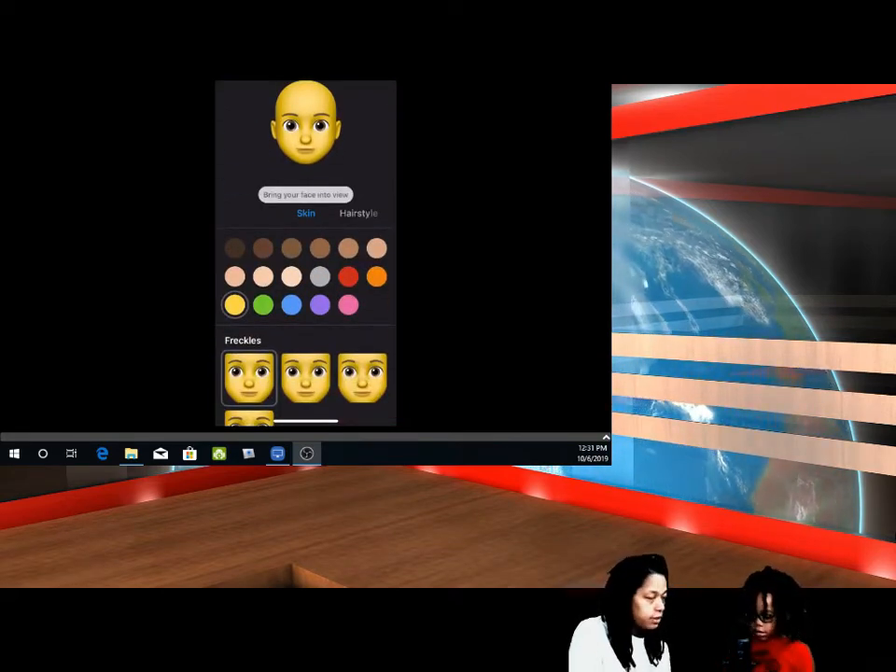
{"action": "scroll", "scroll_direction": "down", "scroll_amount": 3}
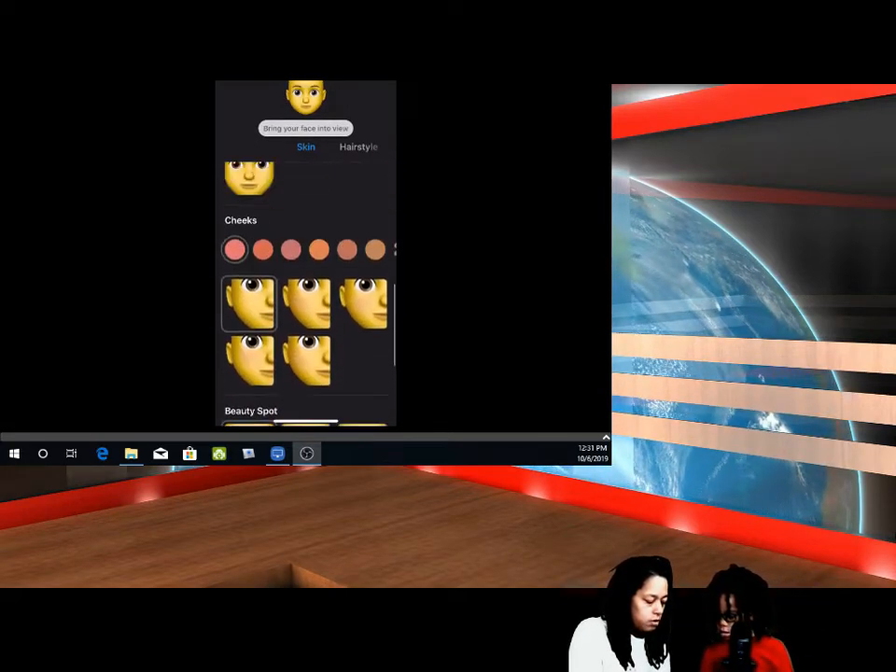
{"action": "scroll", "scroll_direction": "down", "scroll_amount": 3}
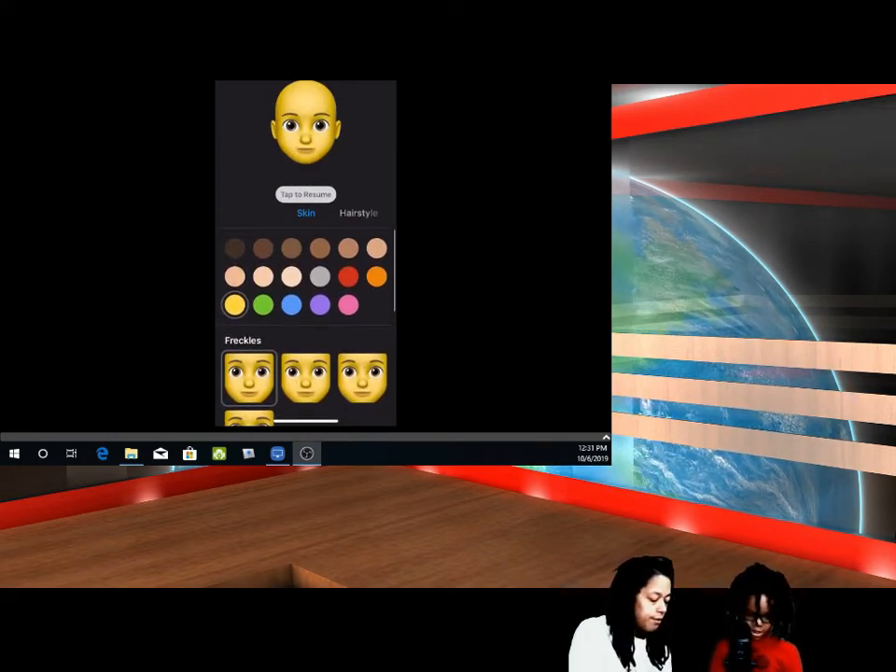
Choose a very short, bald hairstyle for the Memoji from the Hairstyle options.
{"action": "left_click", "coordinate": [358, 212]}
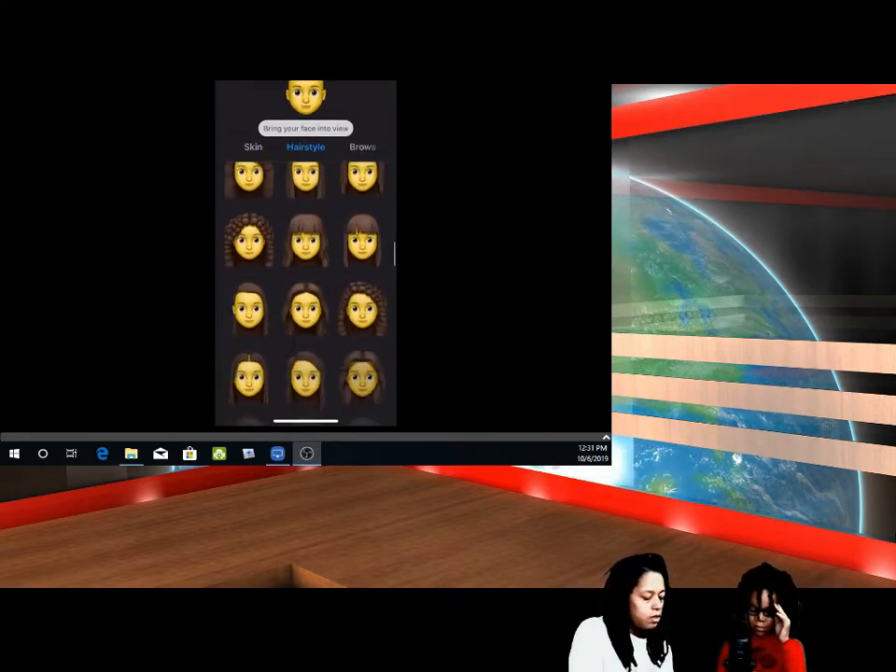
{"action": "scroll", "scroll_direction": "down", "scroll_amount": 3}
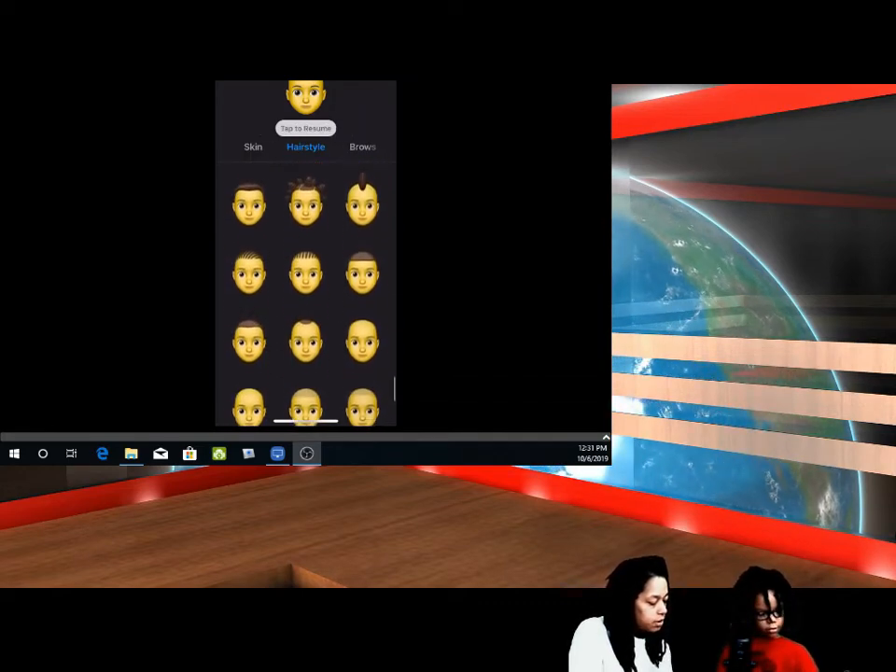
{"action": "scroll", "scroll_direction": "down", "scroll_amount": 3}
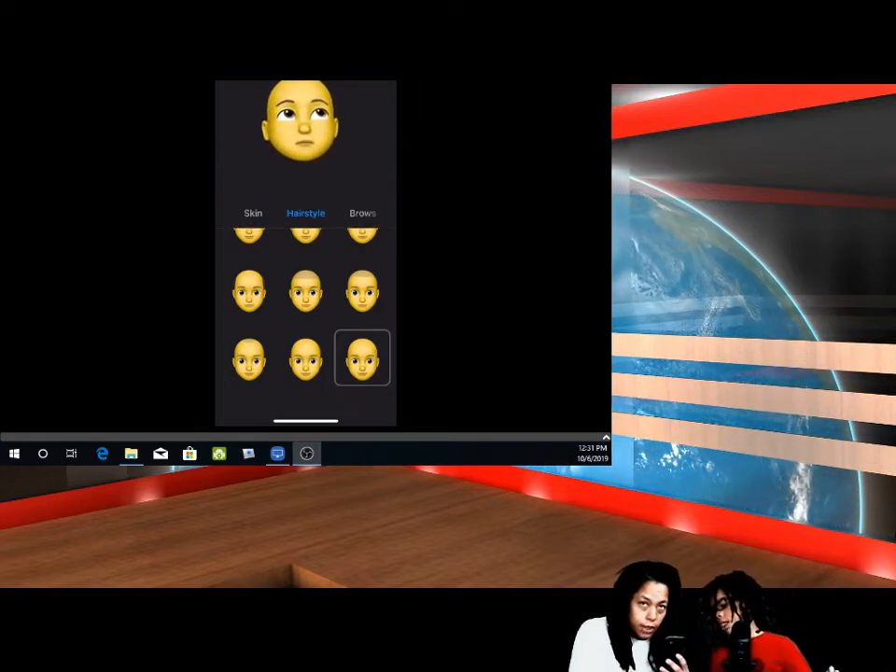
{"action": "left_click", "coordinate": [362, 358]}
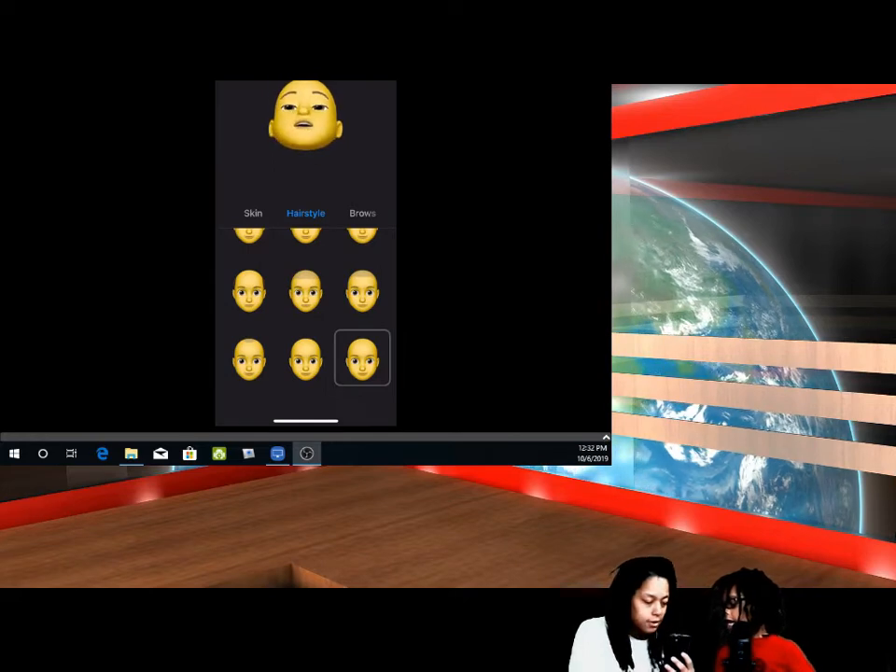
{"action": "left_click", "coordinate": [362, 358]}
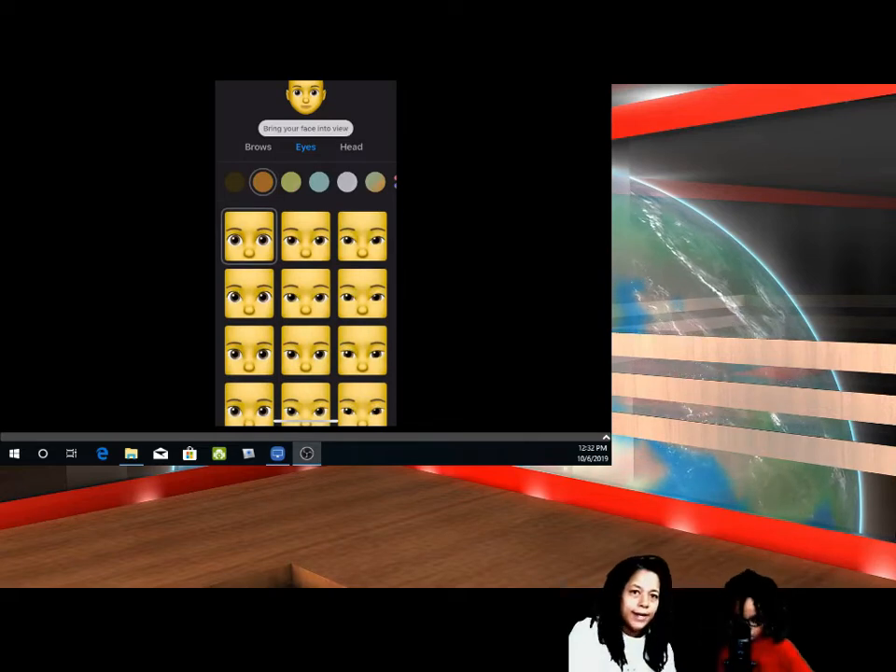
Look through the Memoji mouth options.
{"action": "scroll", "scroll_direction": "up", "scroll_amount": 3}
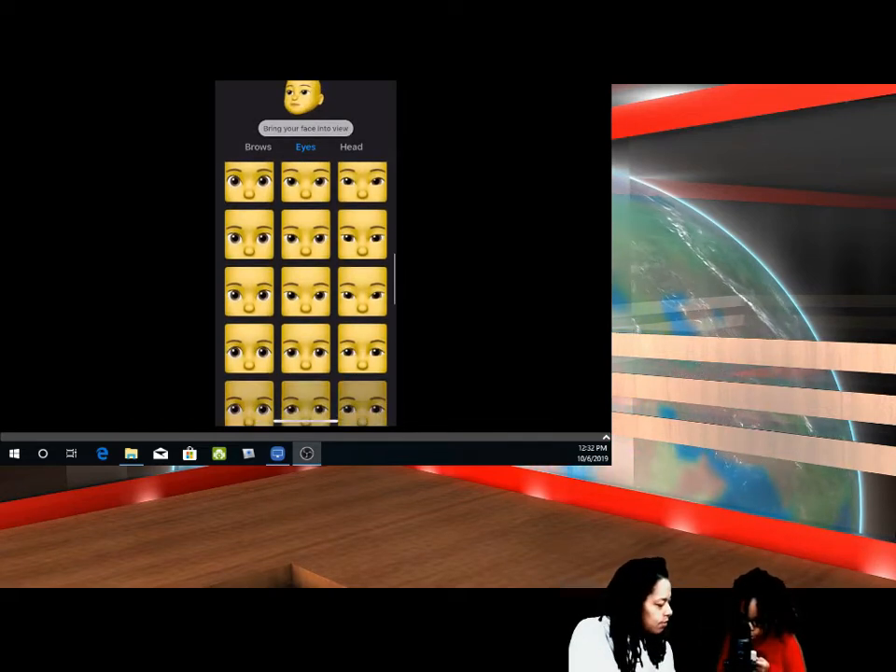
{"action": "scroll", "scroll_direction": "down", "scroll_amount": 3}
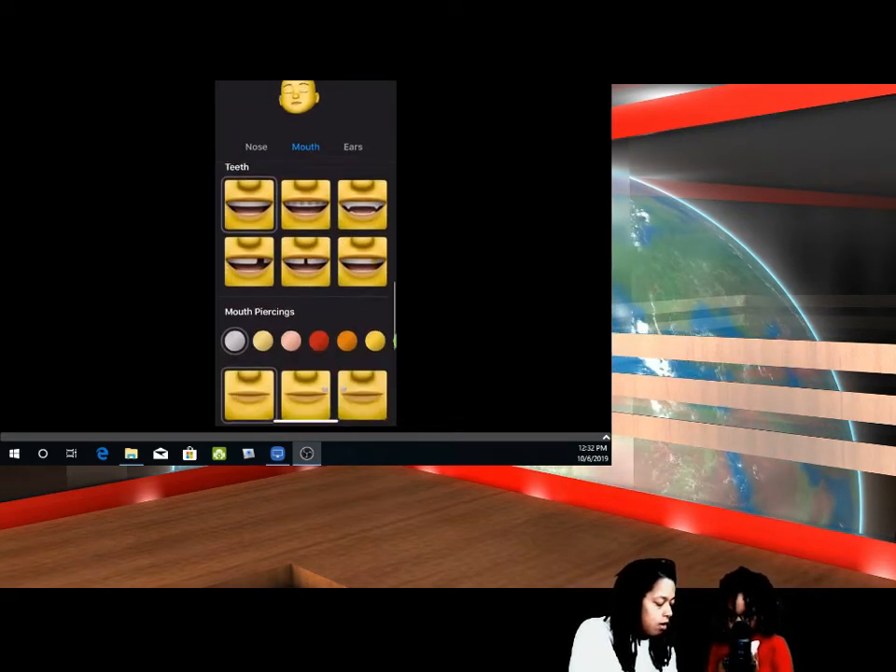
{"action": "scroll", "scroll_direction": "up", "scroll_amount": 3}
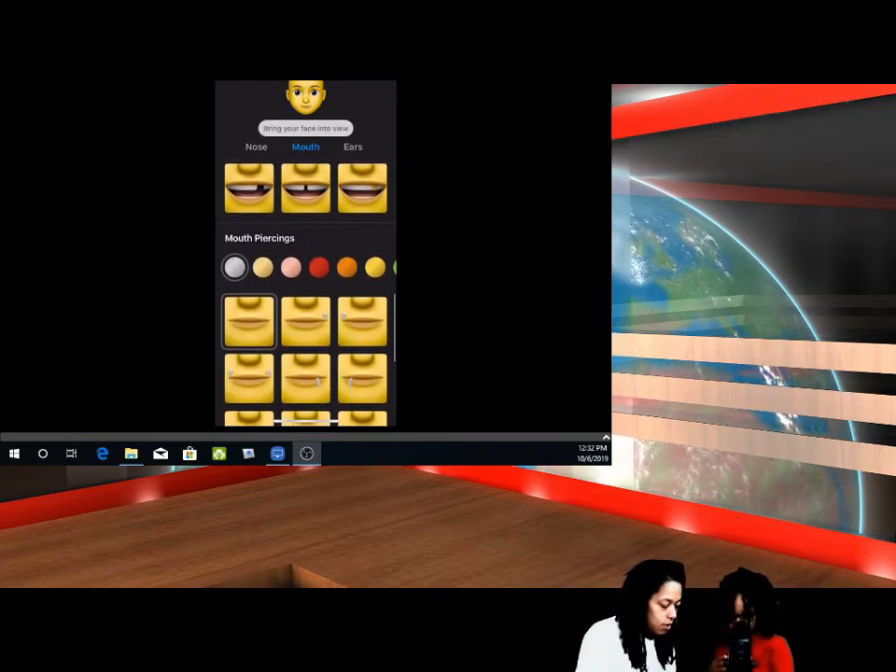
{"action": "scroll", "scroll_direction": "down", "scroll_amount": 3}
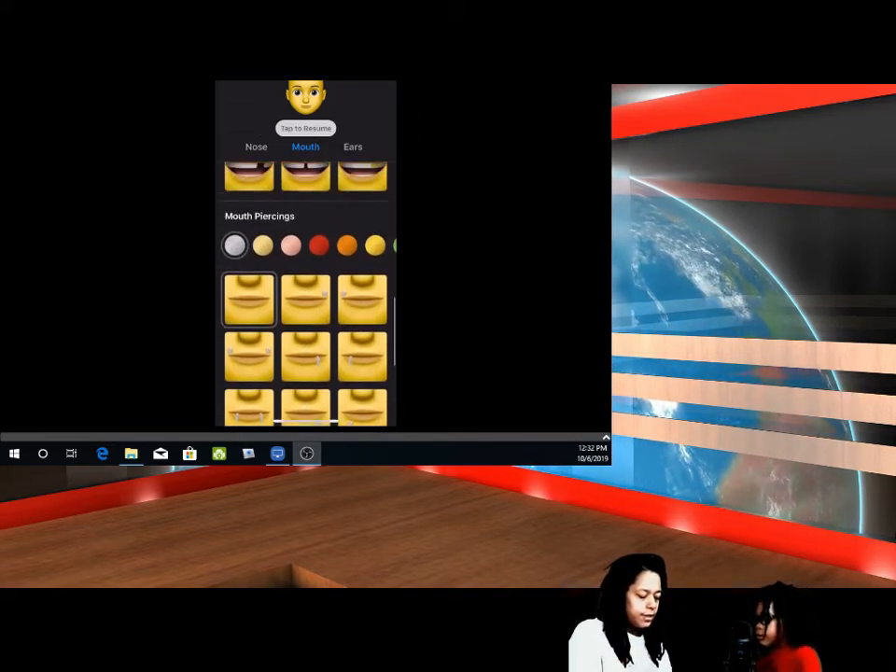
Browse the ear and headwear choices, scrolling through the different hats.
{"action": "left_click", "coordinate": [353, 146]}
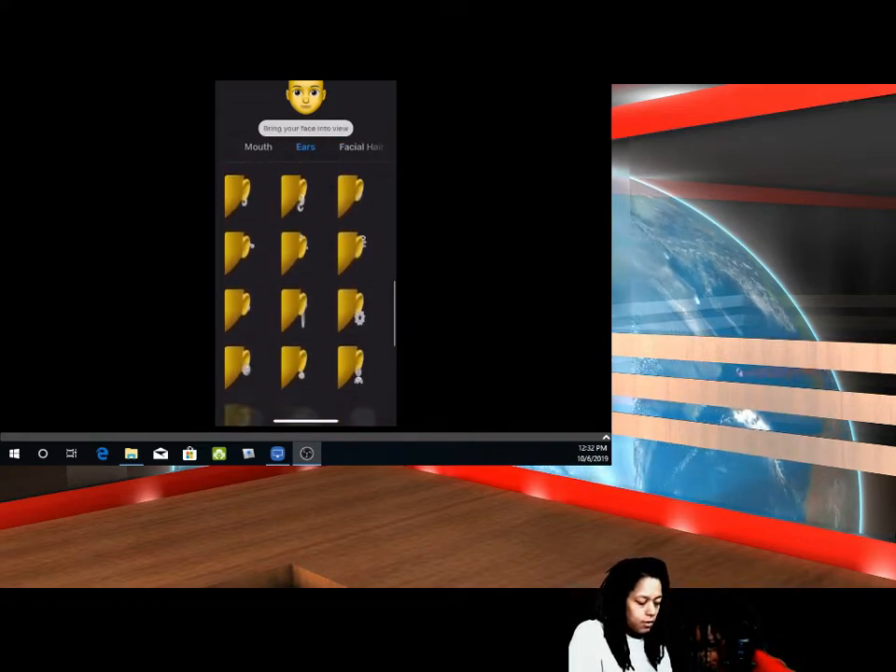
{"action": "scroll", "scroll_direction": "down", "scroll_amount": 3}
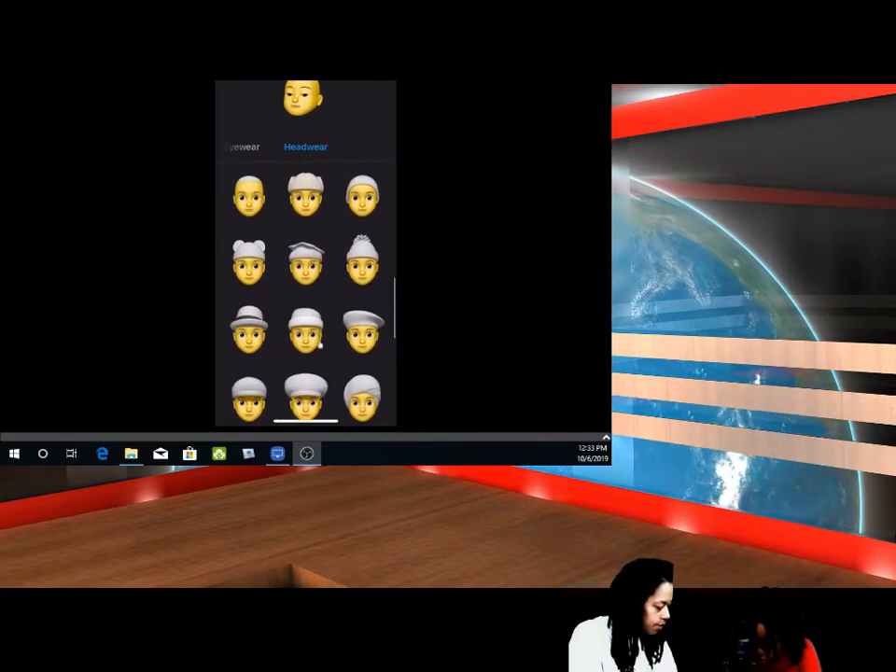
{"action": "scroll", "scroll_direction": "down", "scroll_amount": 3}
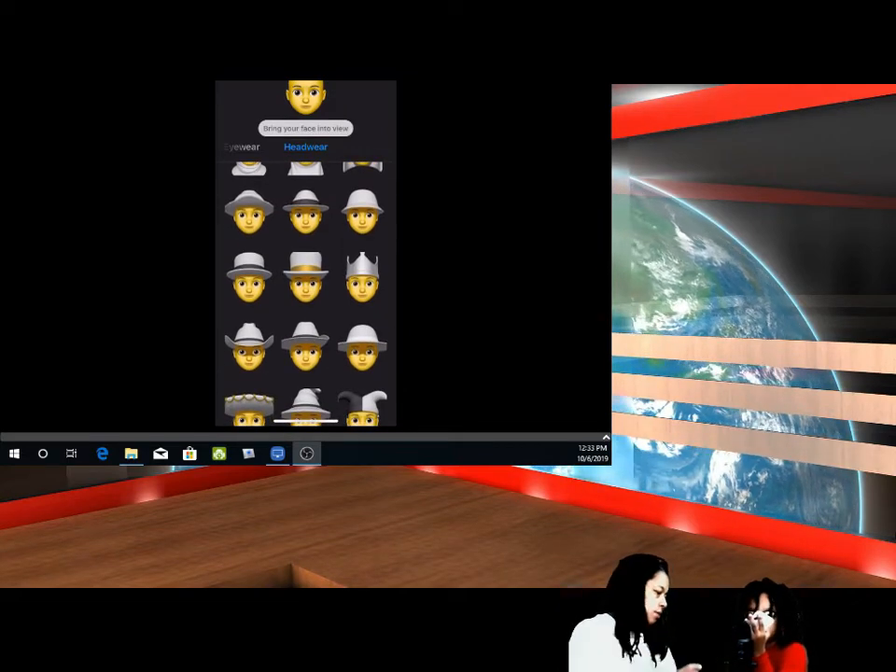
{"action": "scroll", "scroll_direction": "down", "scroll_amount": 3}
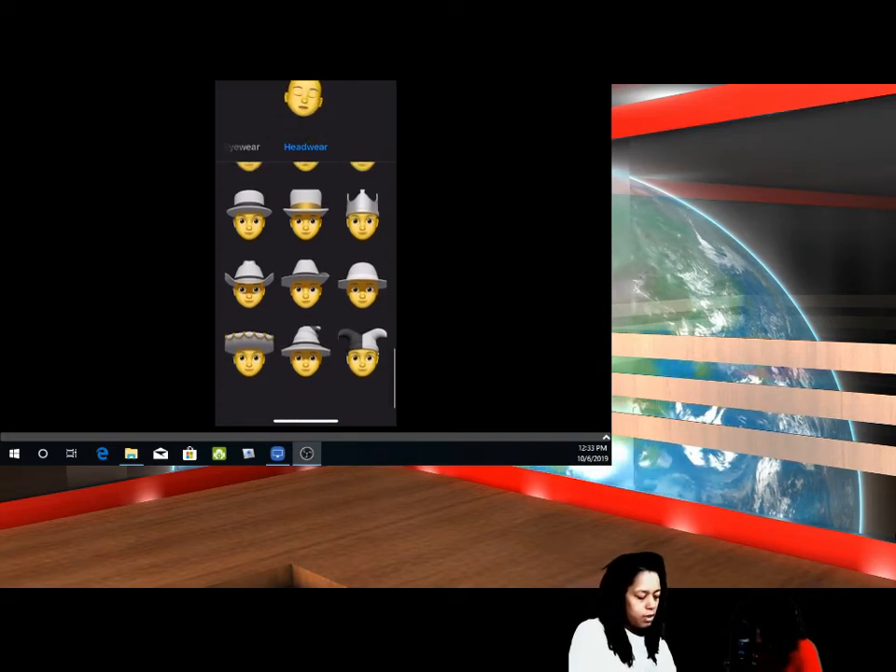
{"action": "scroll", "scroll_direction": "down", "scroll_amount": 3}
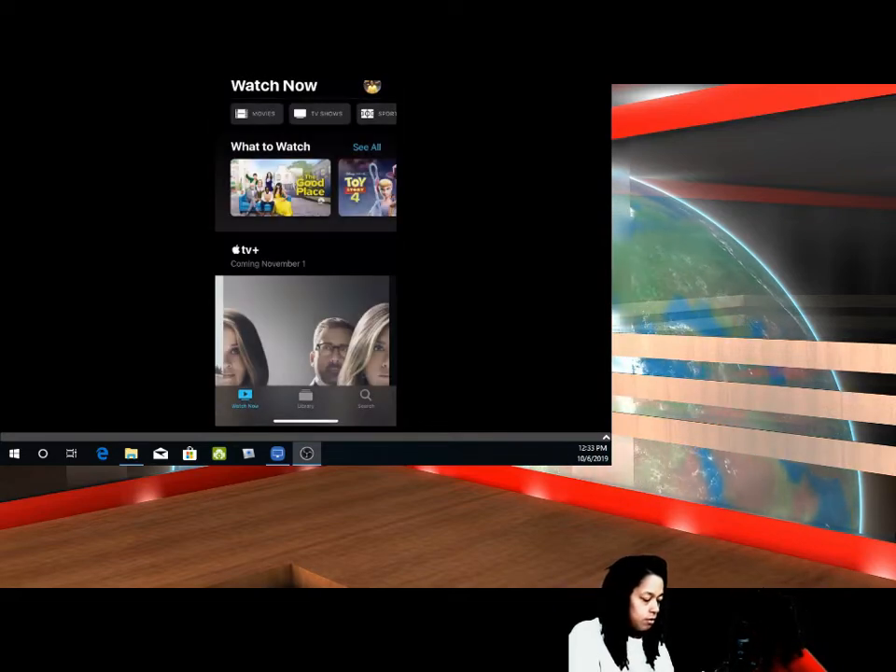
Scroll the Watch Now page through What to Watch, Own It Today and New Series rows.
{"action": "scroll", "scroll_direction": "down", "scroll_amount": 3}
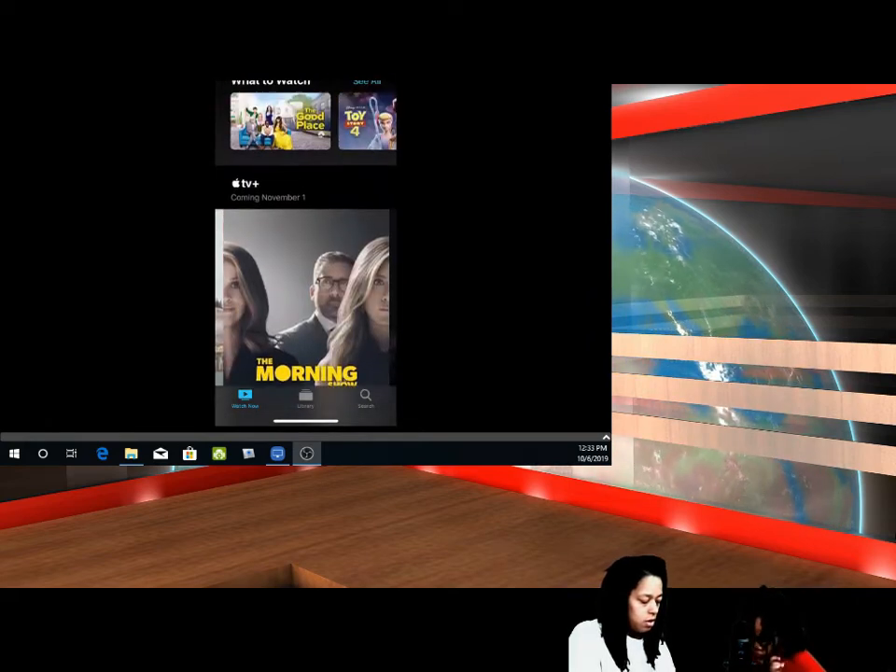
{"action": "scroll", "scroll_direction": "up", "scroll_amount": 3}
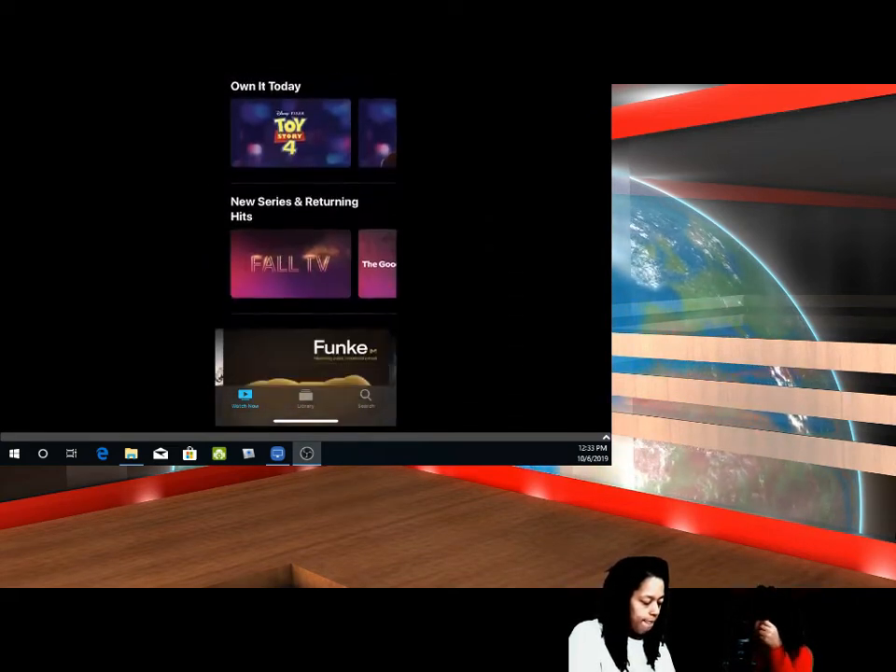
{"action": "scroll", "scroll_direction": "down", "scroll_amount": 3}
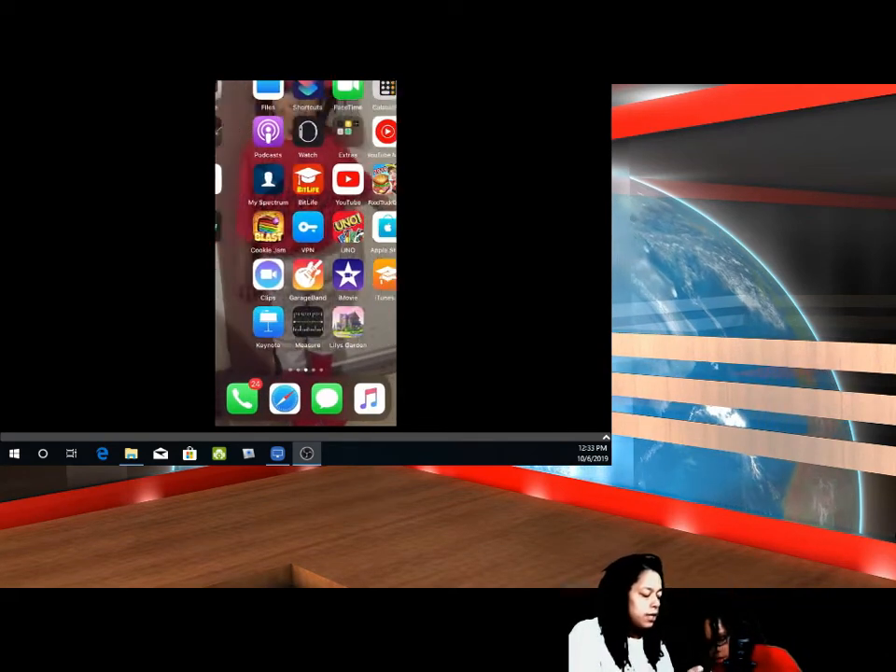
Create a new shortcut in Shortcuts and enter its editor.
{"action": "left_click", "coordinate": [308, 89]}
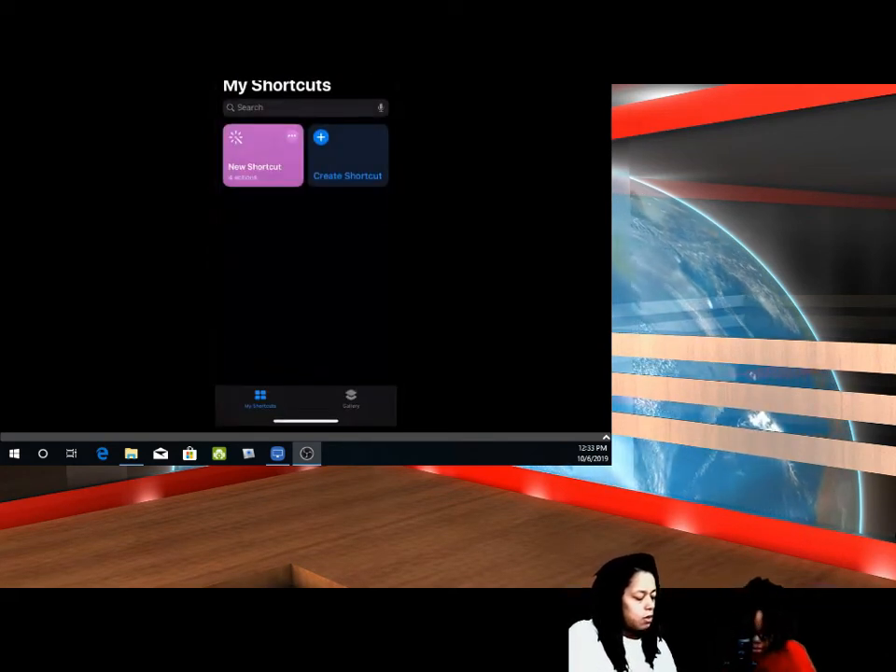
{"action": "left_click", "coordinate": [289, 106]}
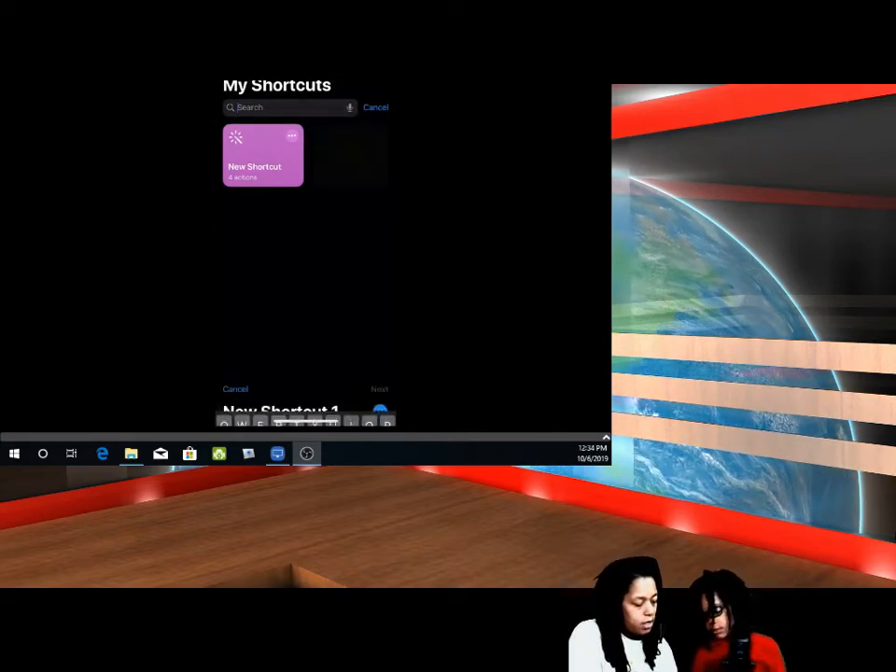
{"action": "left_click", "coordinate": [262, 155]}
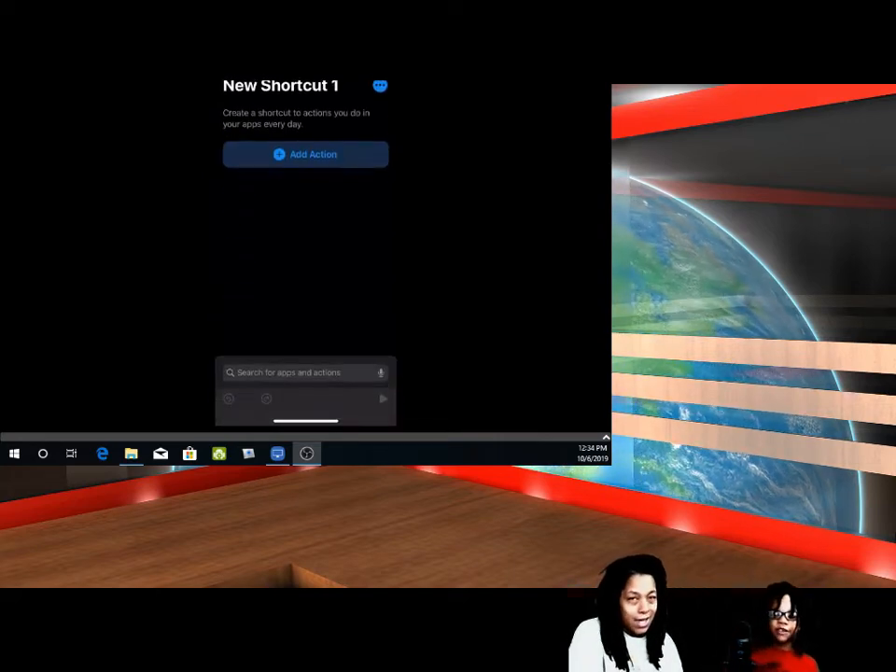
Add a Call action from Suggestions and bring up the Delete/Save/Cancel sheet.
{"action": "left_click", "coordinate": [306, 153]}
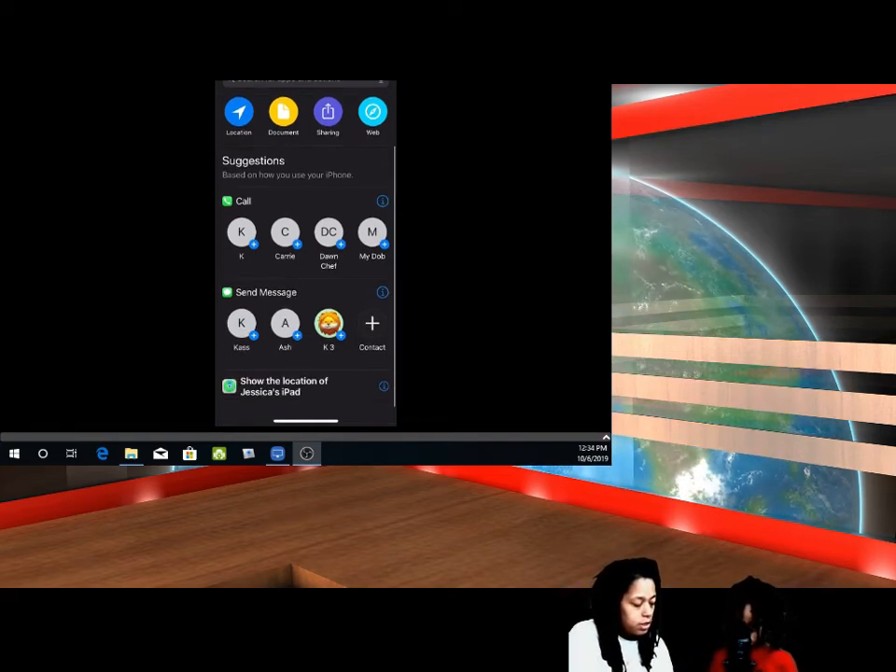
{"action": "left_click", "coordinate": [241, 231]}
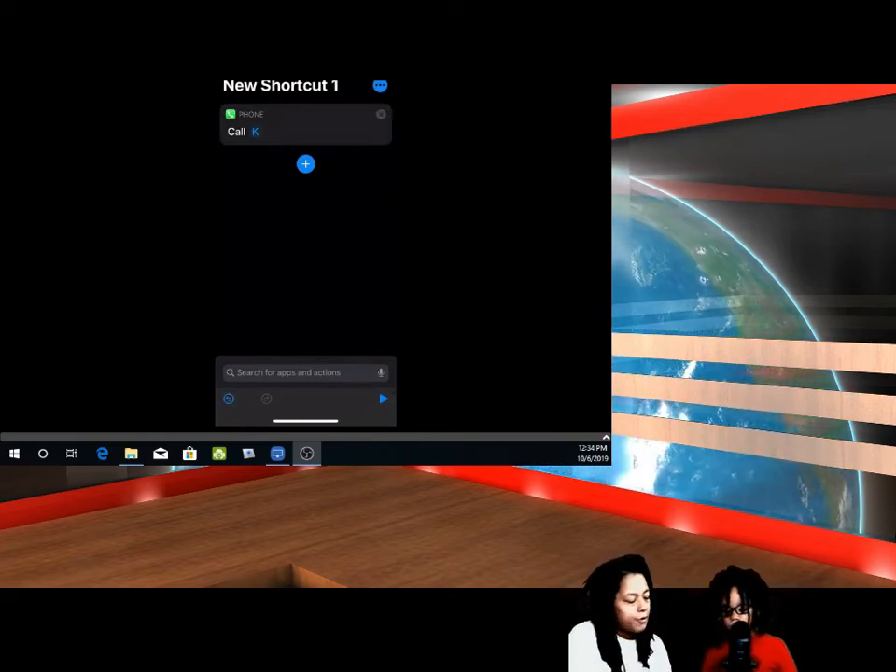
{"action": "left_click", "coordinate": [381, 86]}
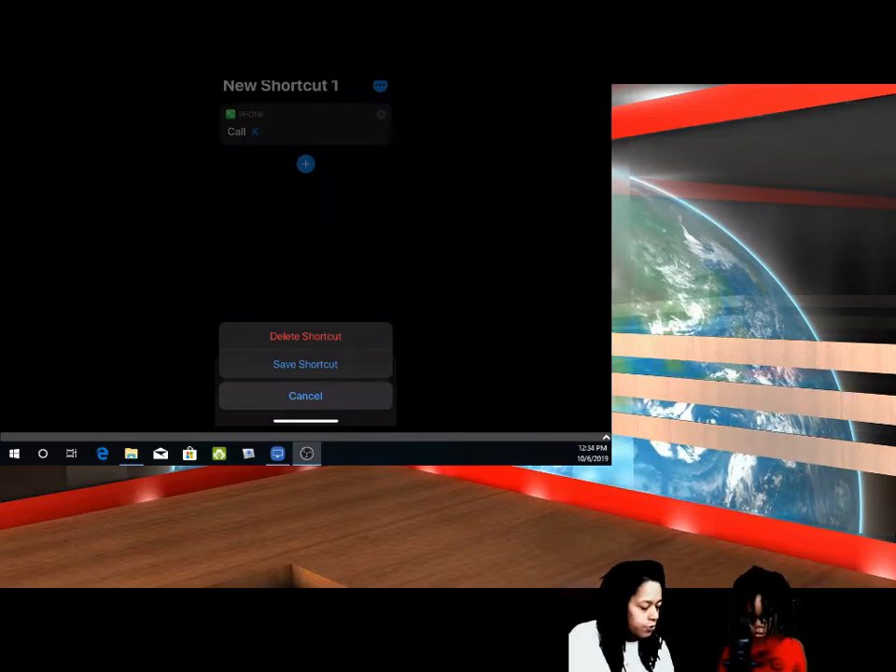
Close the shortcut draft from the Delete/Save sheet and return to the home screen.
{"action": "left_click", "coordinate": [306, 396]}
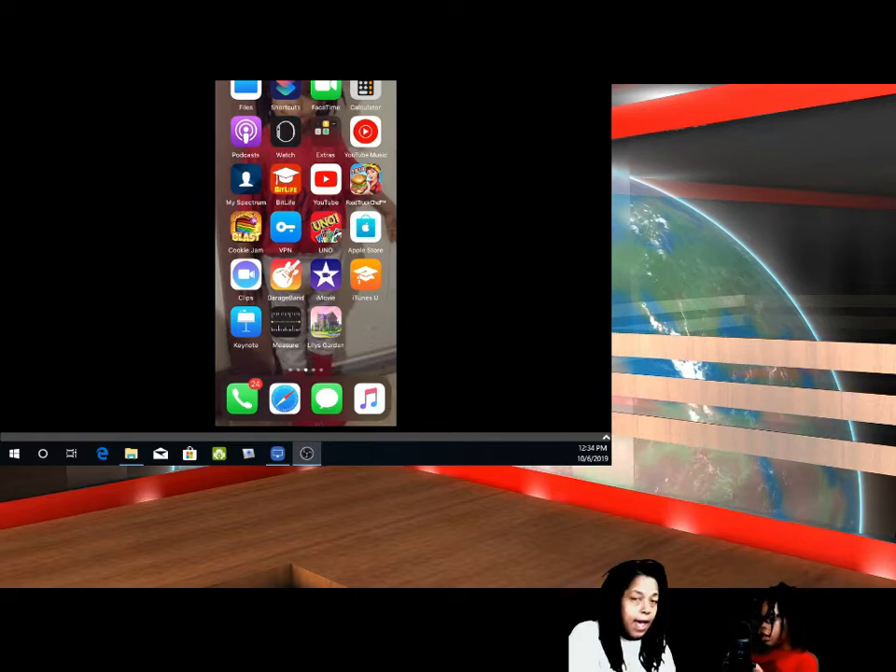
Launch iMovie to its Movie-or-Trailer project choices, then cancel out of them.
{"action": "left_click", "coordinate": [324, 276]}
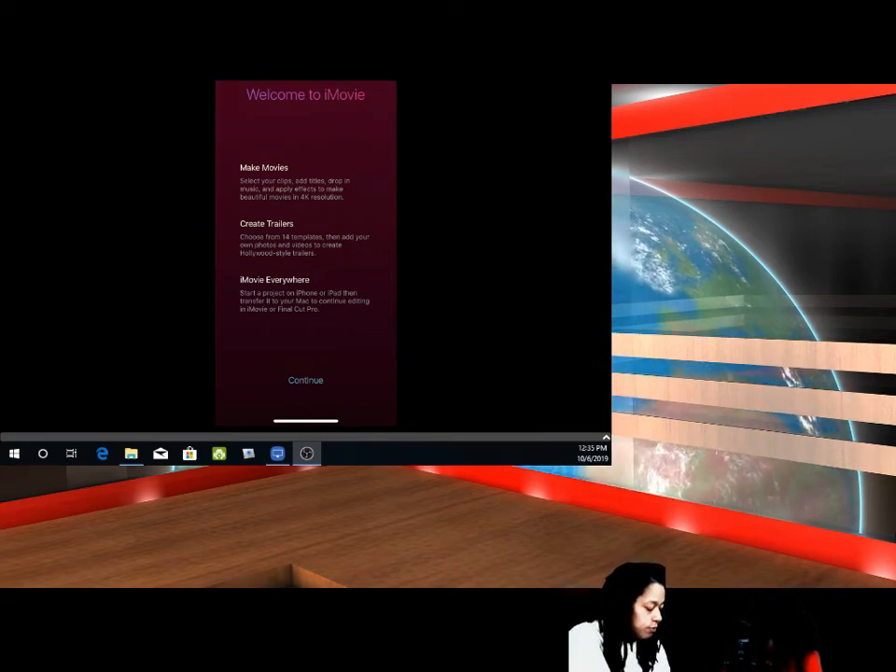
{"action": "left_click", "coordinate": [306, 380]}
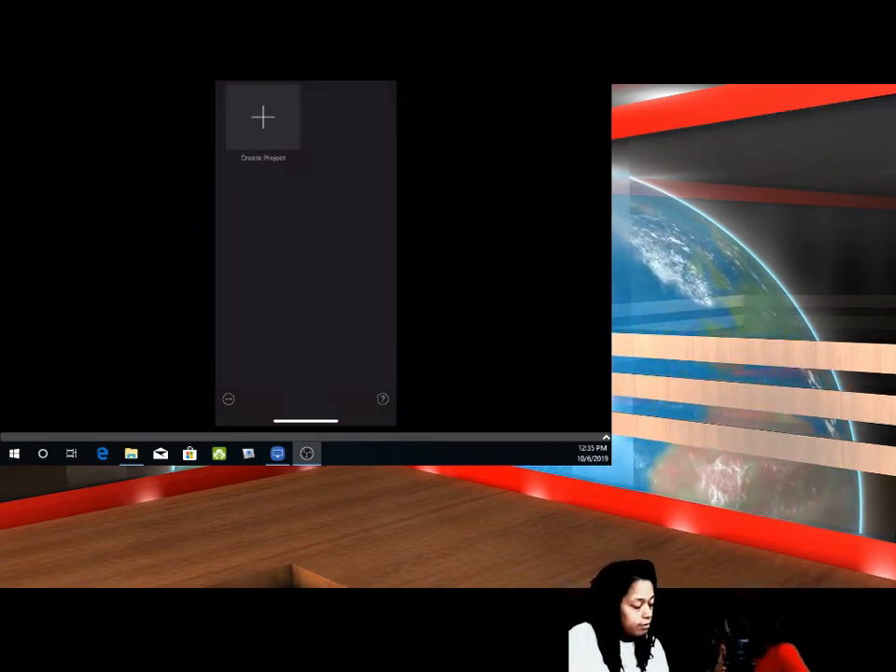
{"action": "left_click", "coordinate": [261, 119]}
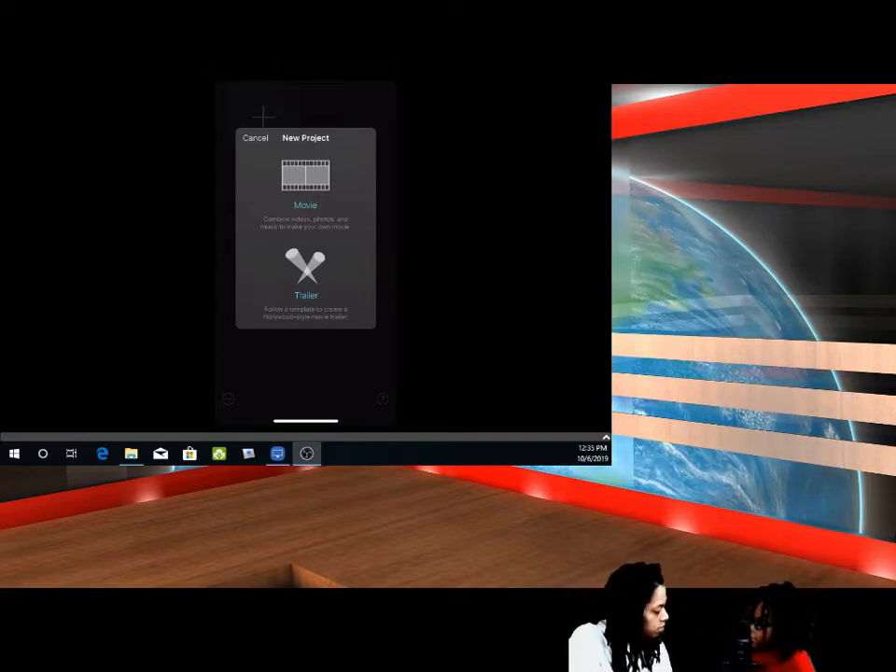
{"action": "left_click", "coordinate": [306, 178]}
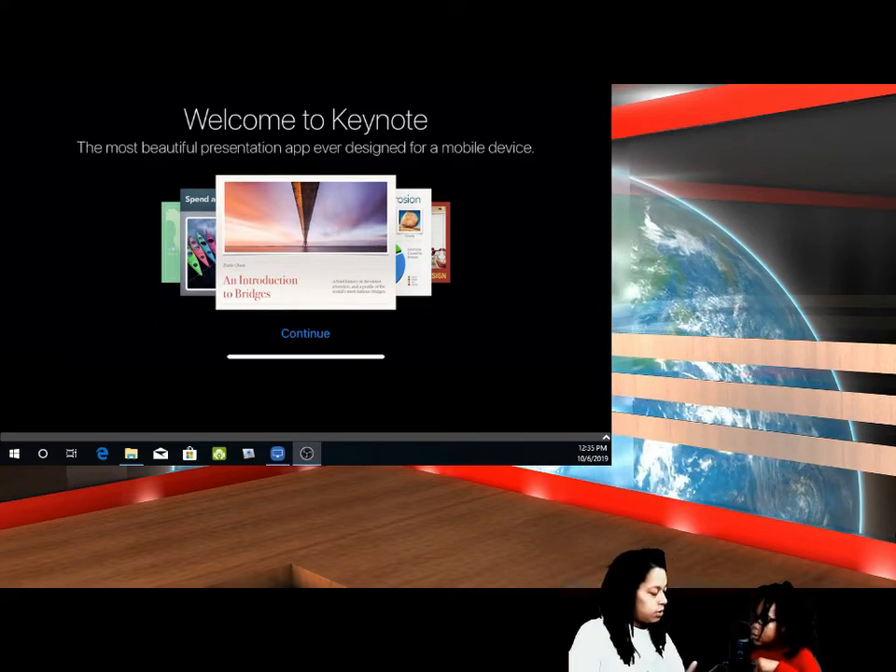
Get past Keynote's welcome and browse the presentation theme chooser.
{"action": "left_click", "coordinate": [306, 333]}
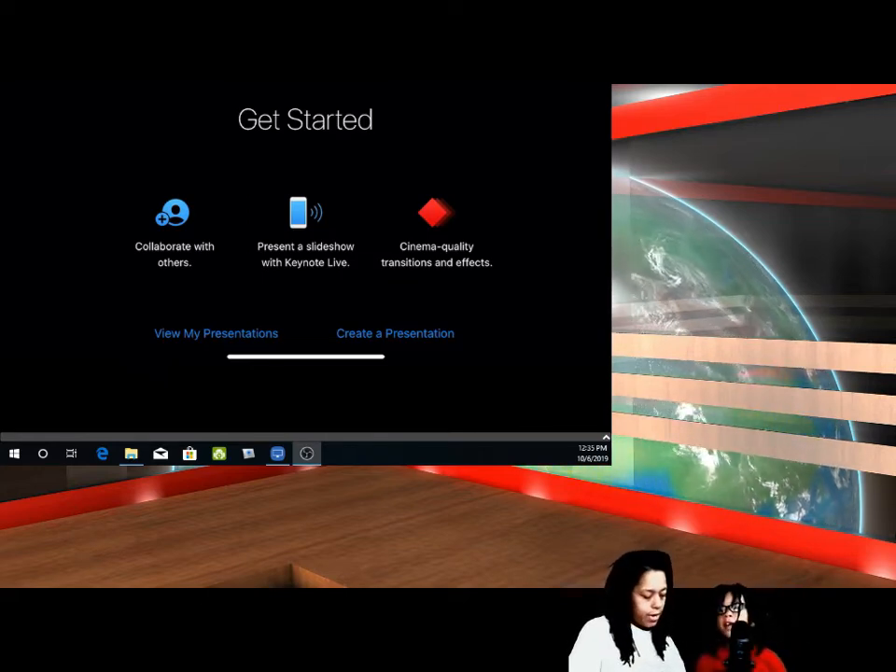
{"action": "left_click", "coordinate": [394, 332]}
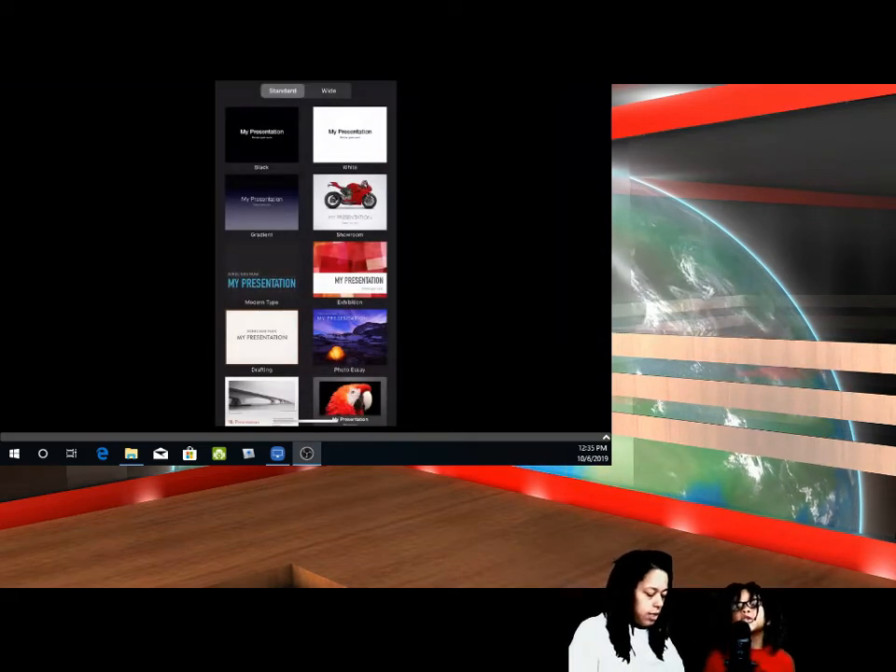
{"action": "scroll", "scroll_direction": "down", "scroll_amount": 3}
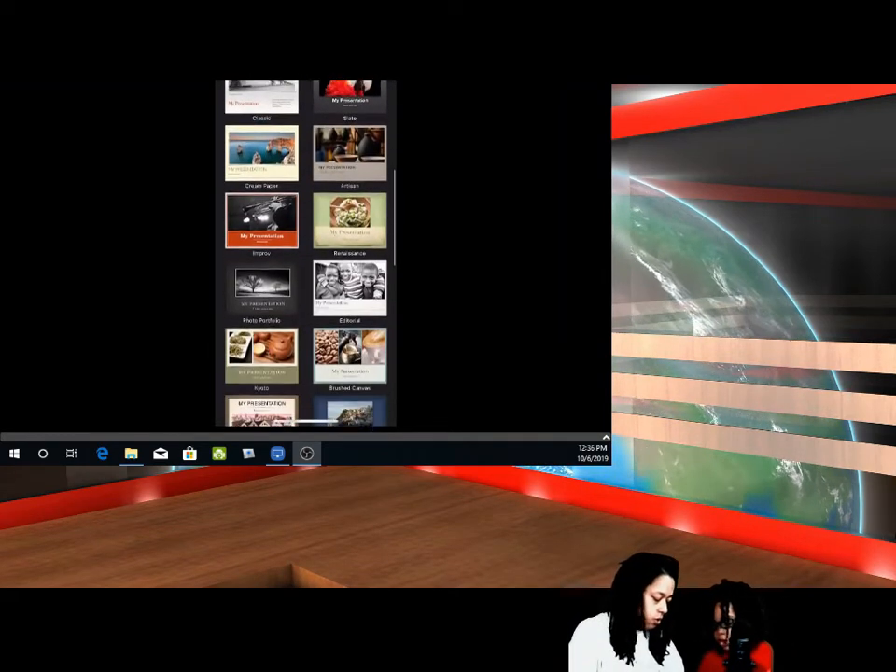
{"action": "scroll", "scroll_direction": "down", "scroll_amount": 3}
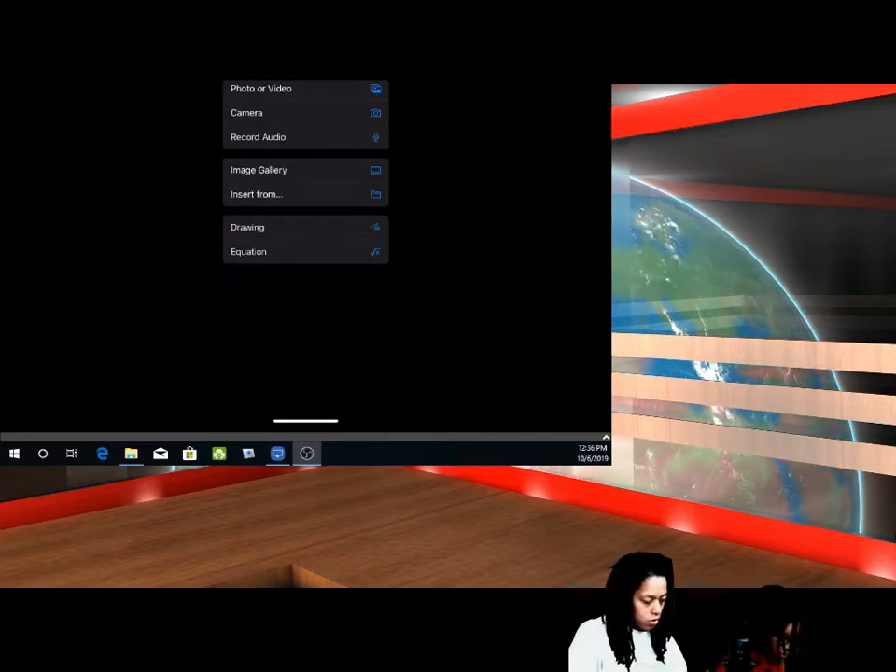
Insert a photo from an album onto the Keynote slide and bring up the Collaboration introduction.
{"action": "left_click", "coordinate": [258, 168]}
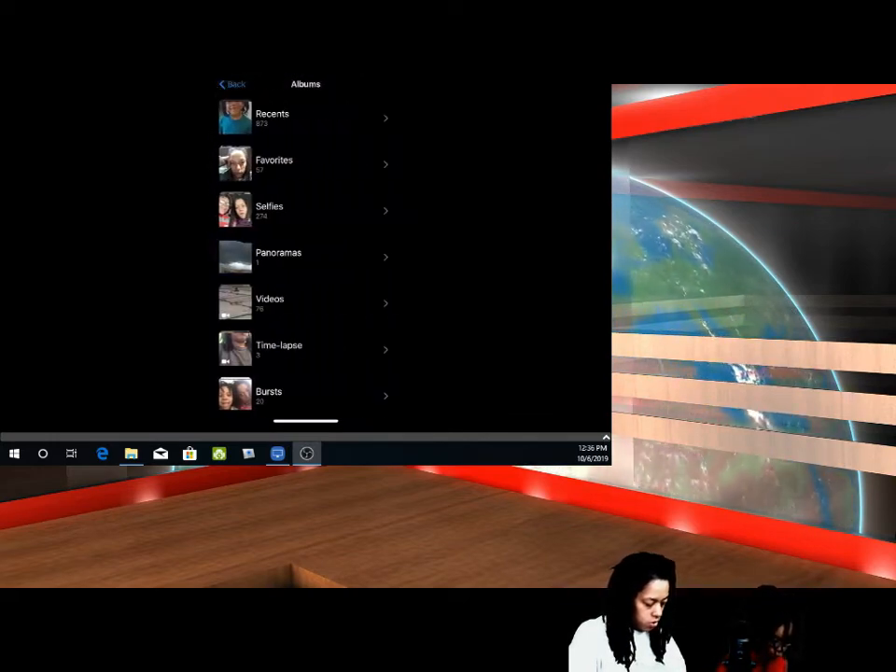
{"action": "left_click", "coordinate": [269, 302]}
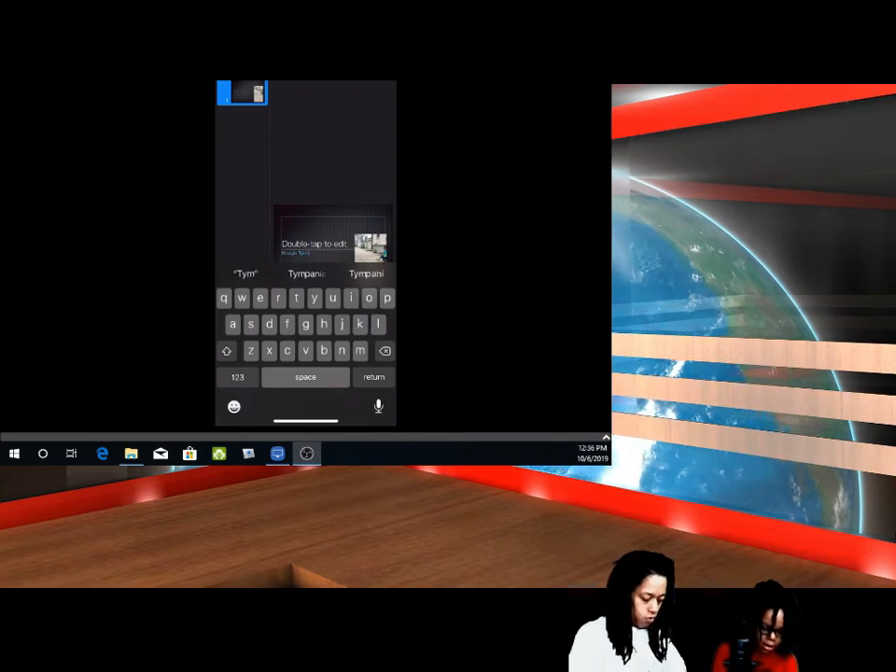
{"action": "left_click", "coordinate": [226, 351]}
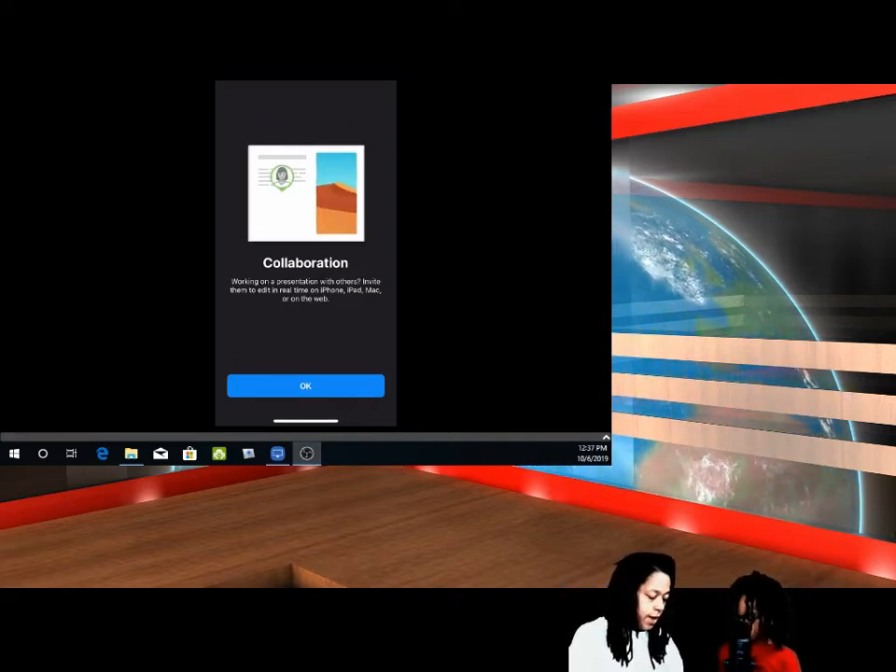
Dismiss the collaboration screen and flip the home screen to the iTunes U icon.
{"action": "left_click", "coordinate": [306, 384]}
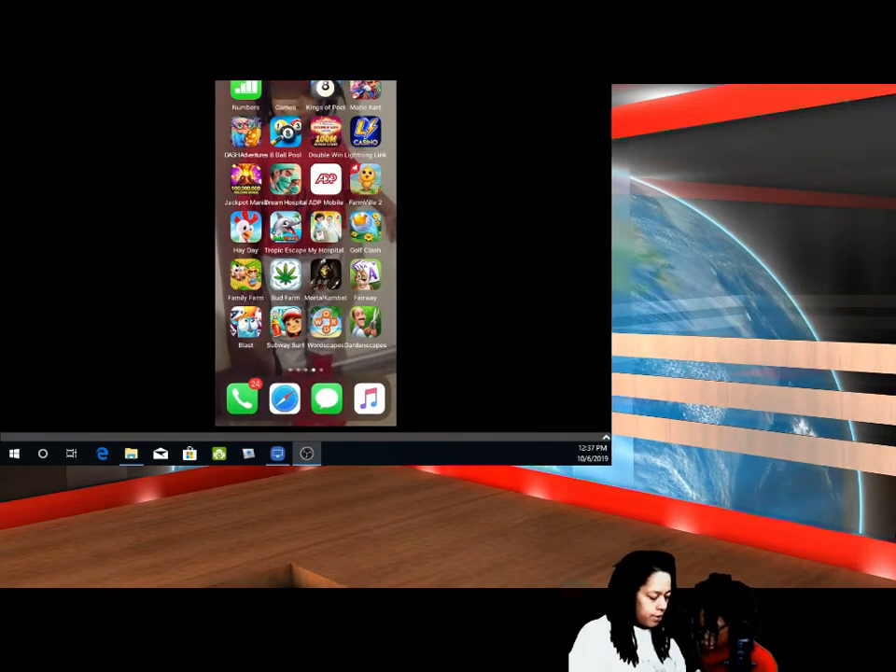
{"action": "left_click_drag", "start_coordinate": [364, 233], "coordinate": [252, 233]}
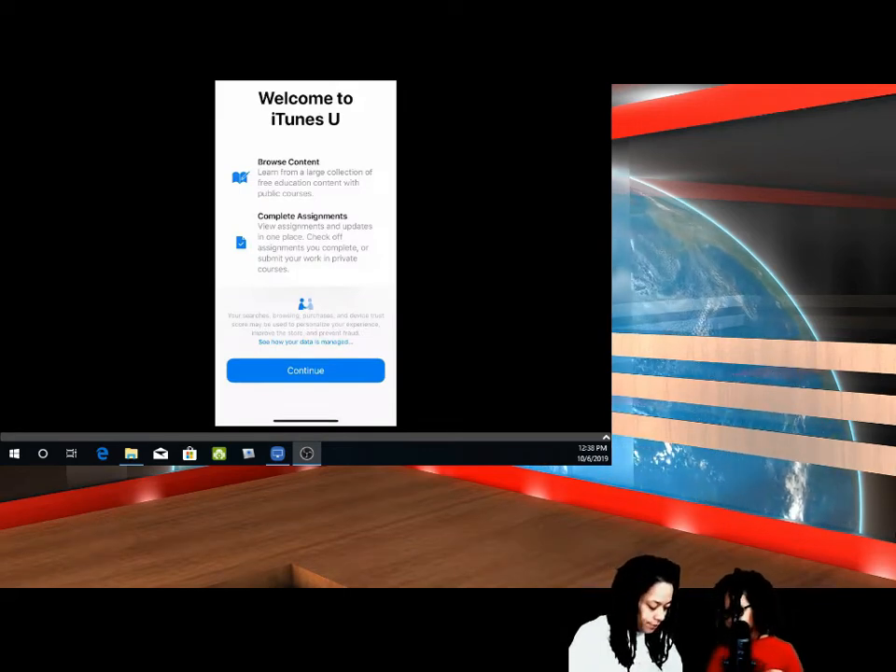
Continue past the iTunes U welcome screen and browse the app.
{"action": "left_click", "coordinate": [306, 369]}
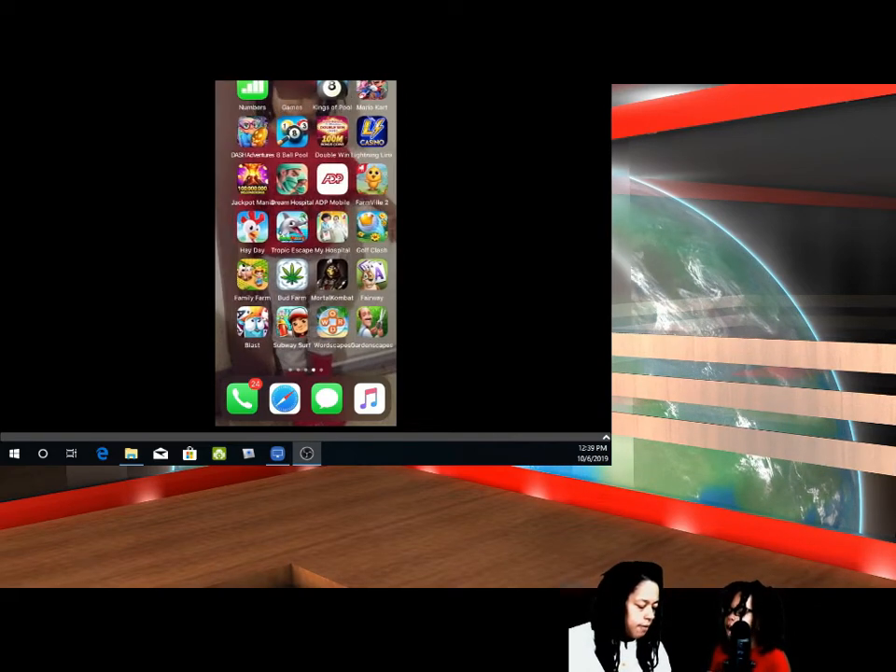
Flip to the second home page and launch Measure to view its camera screen.
{"action": "left_click_drag", "start_coordinate": [373, 233], "coordinate": [233, 234]}
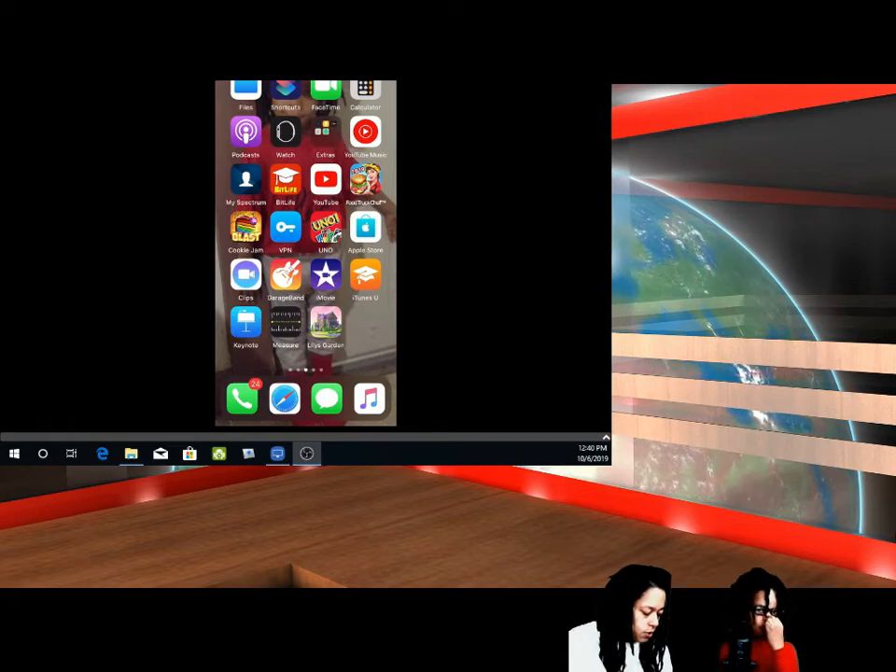
{"action": "left_click", "coordinate": [285, 325]}
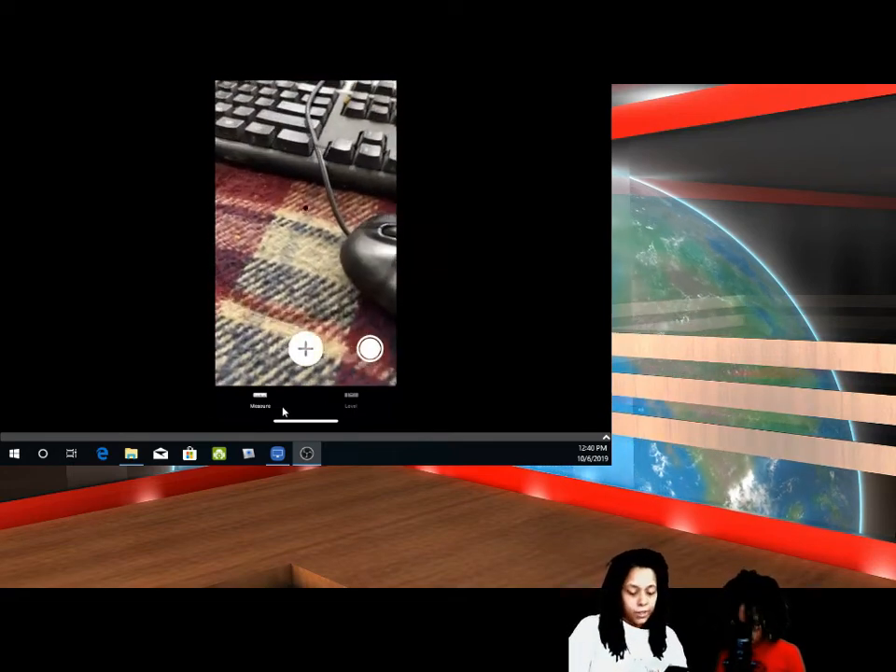
{"action": "left_click", "coordinate": [351, 407]}
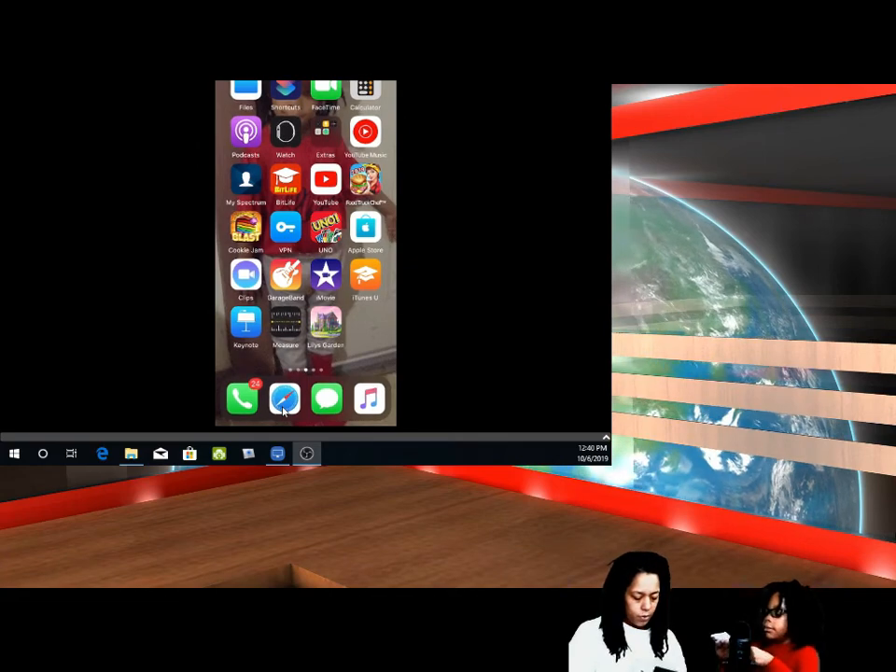
Return to the first home page and launch Camera in Photo mode.
{"action": "left_click_drag", "start_coordinate": [354, 233], "coordinate": [242, 233]}
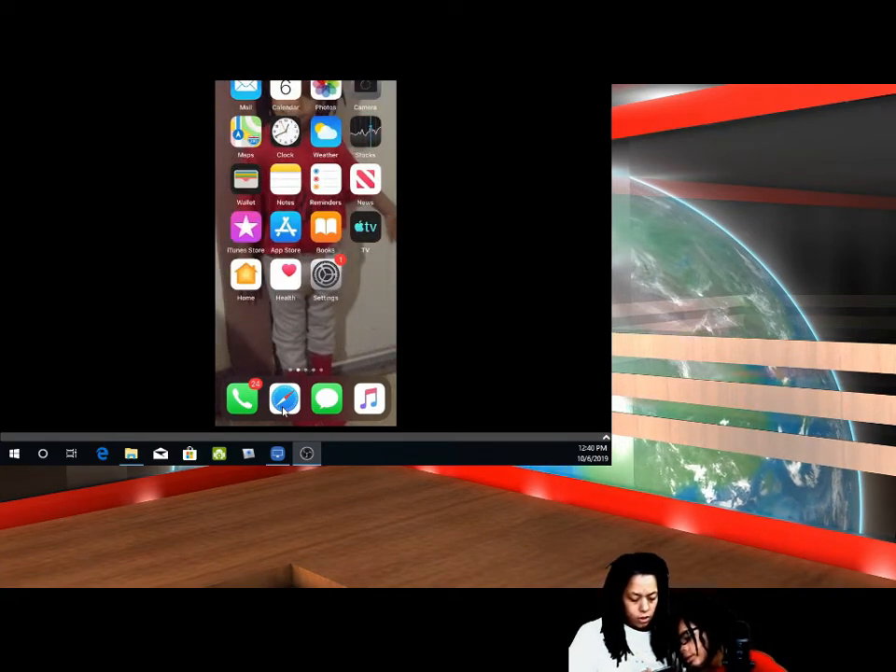
{"action": "left_click", "coordinate": [366, 89]}
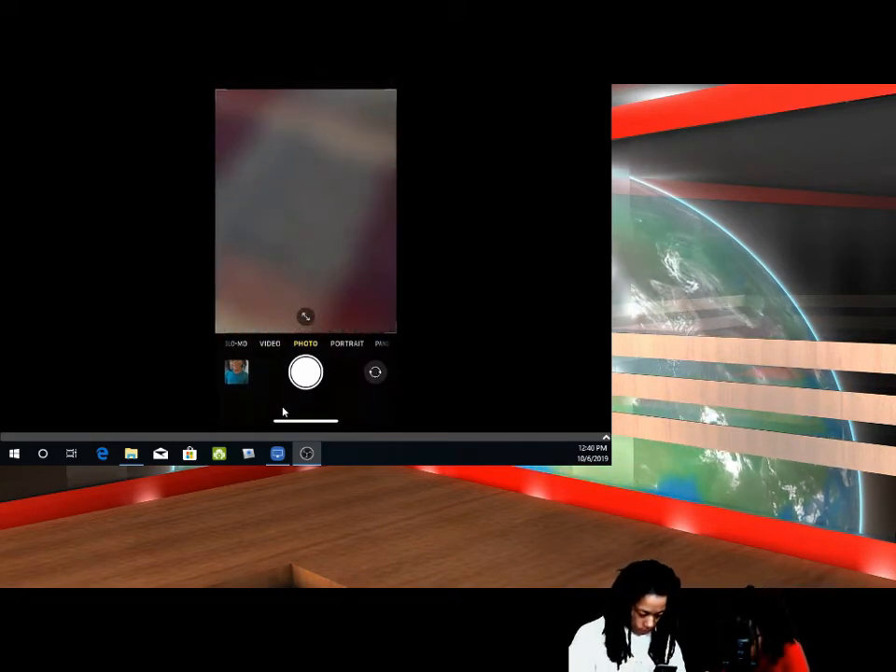
{"action": "left_click", "coordinate": [347, 343]}
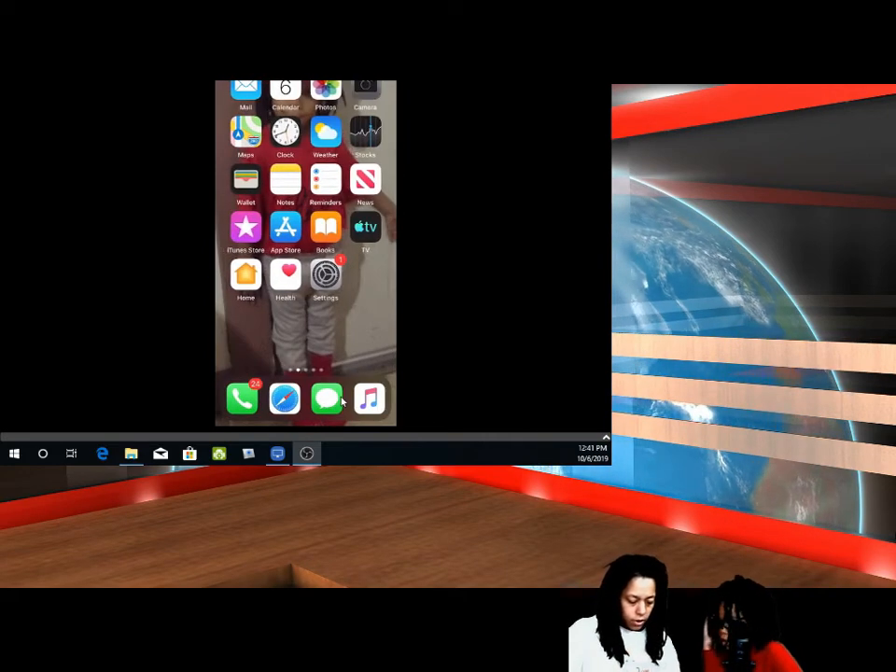
Reopen Camera in front-facing video mode, then swipe to the games home page.
{"action": "left_click", "coordinate": [365, 90]}
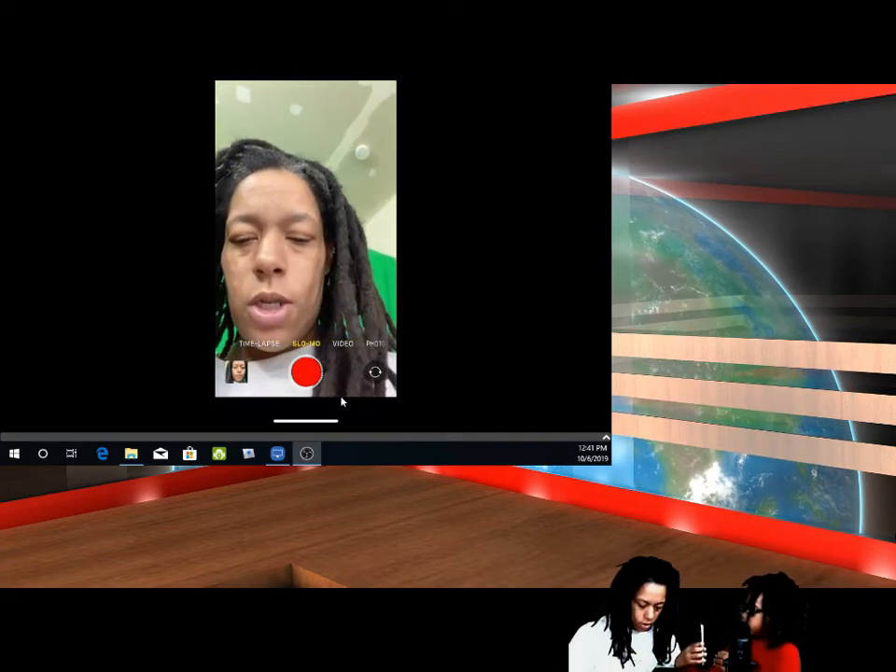
{"action": "left_click", "coordinate": [304, 374]}
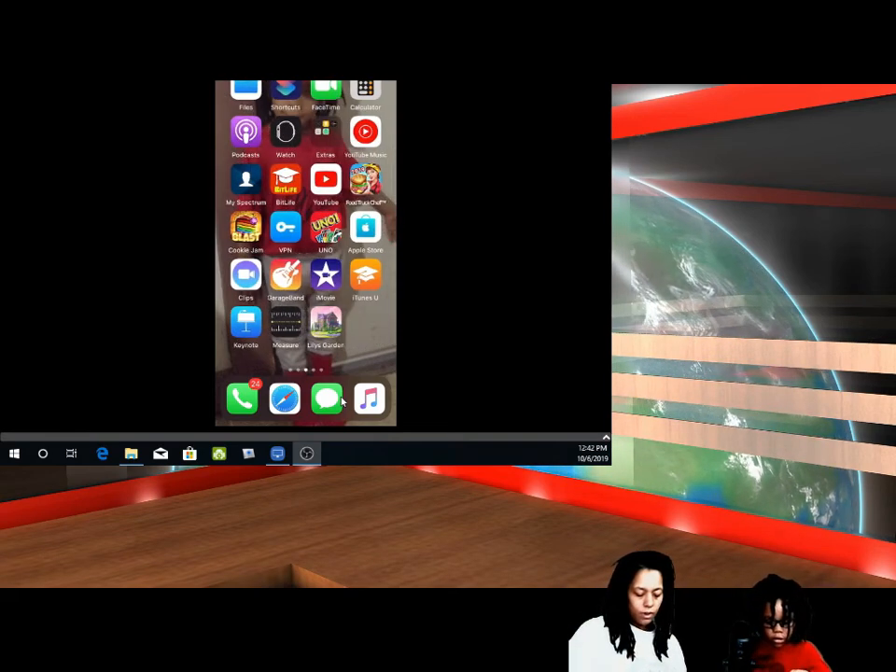
{"action": "scroll", "scroll_direction": "left", "scroll_amount": 3}
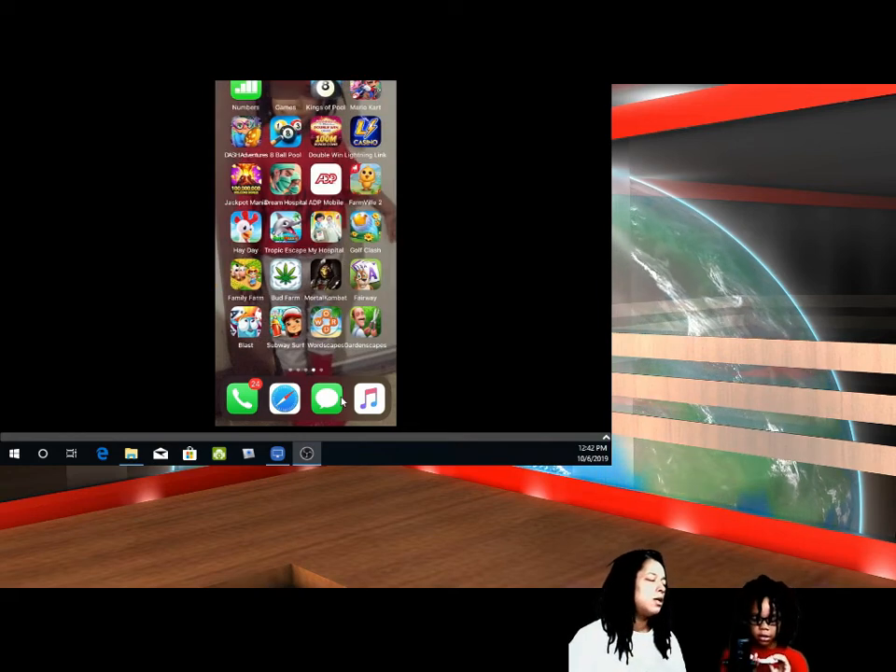